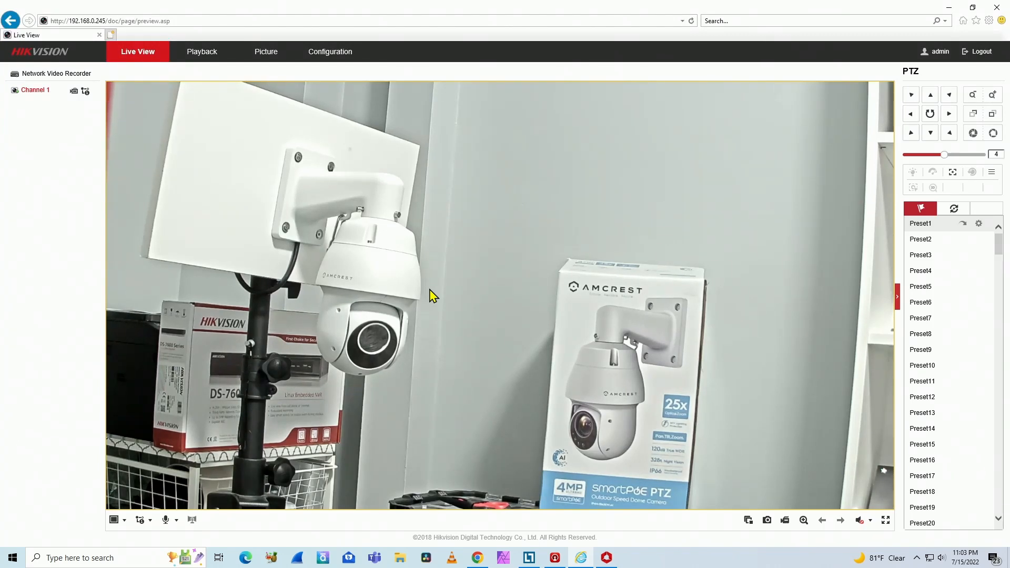
mouse_move(588, 540)
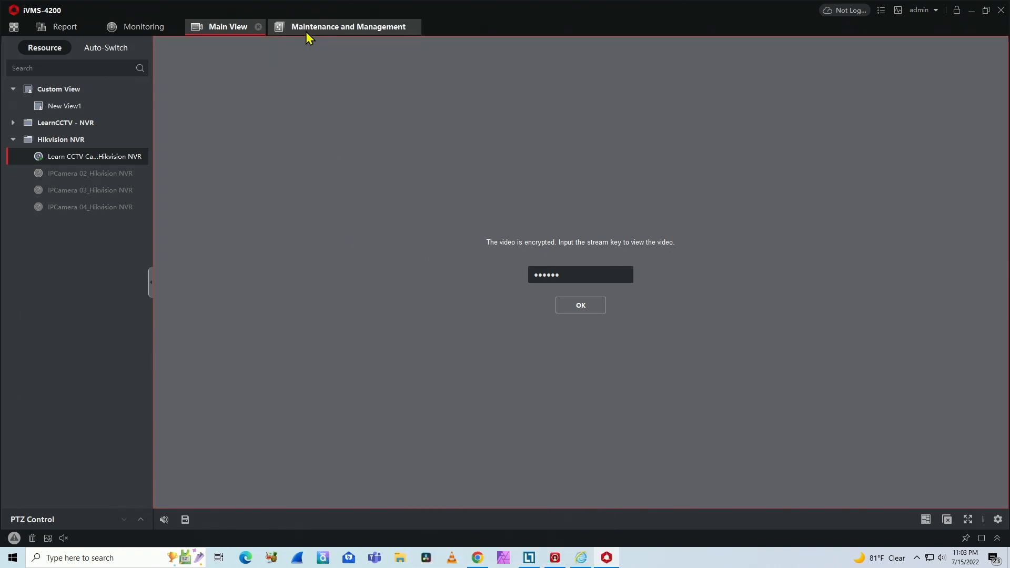
Show the Maintenance and Management group list with the LearnCCTV NVR's four cameras.
left_click(349, 26)
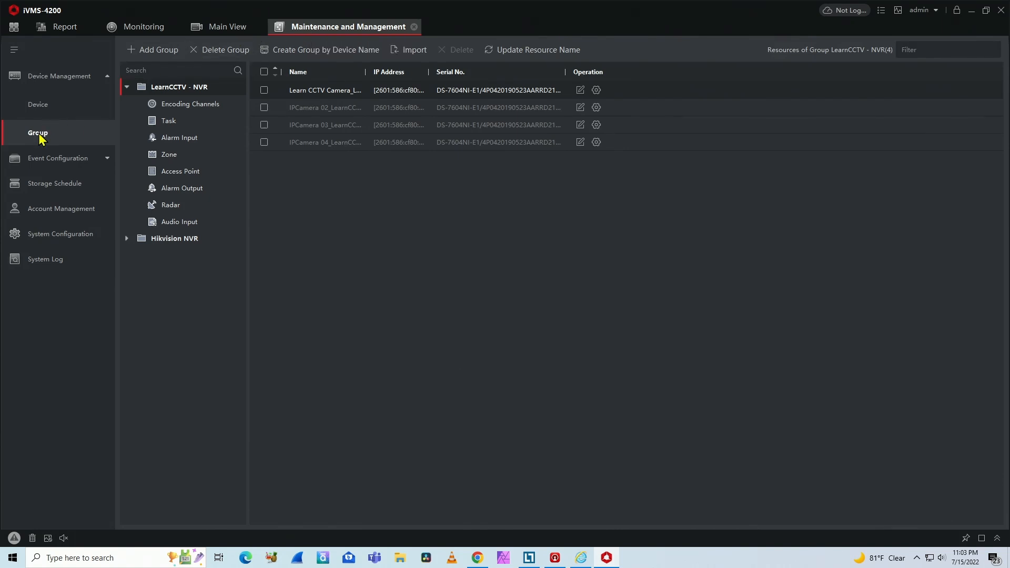
mouse_move(58, 140)
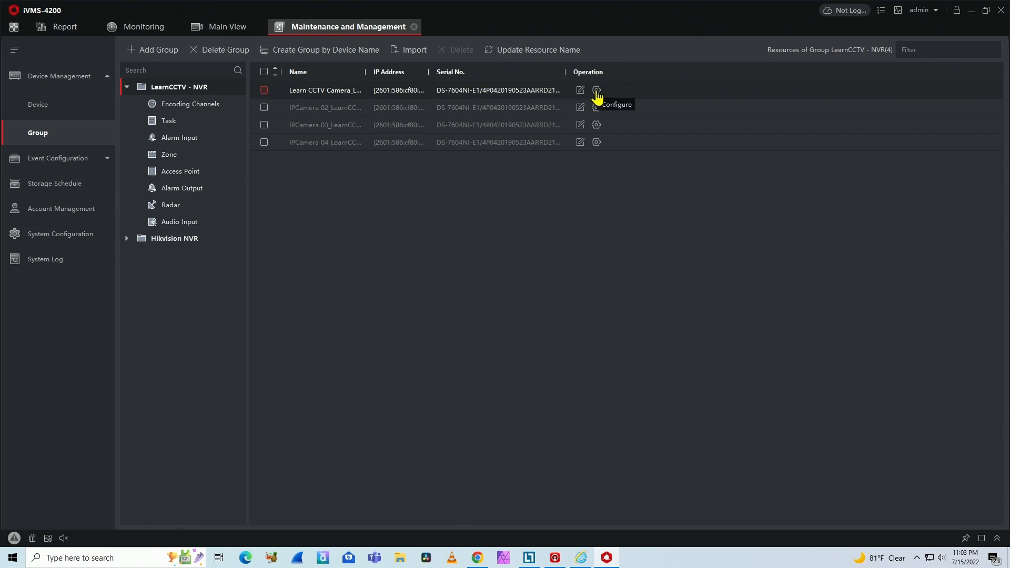
Reach the NVR's Hik-Connect settings in remote configuration, dismissing the internet access hint.
left_click(596, 91)
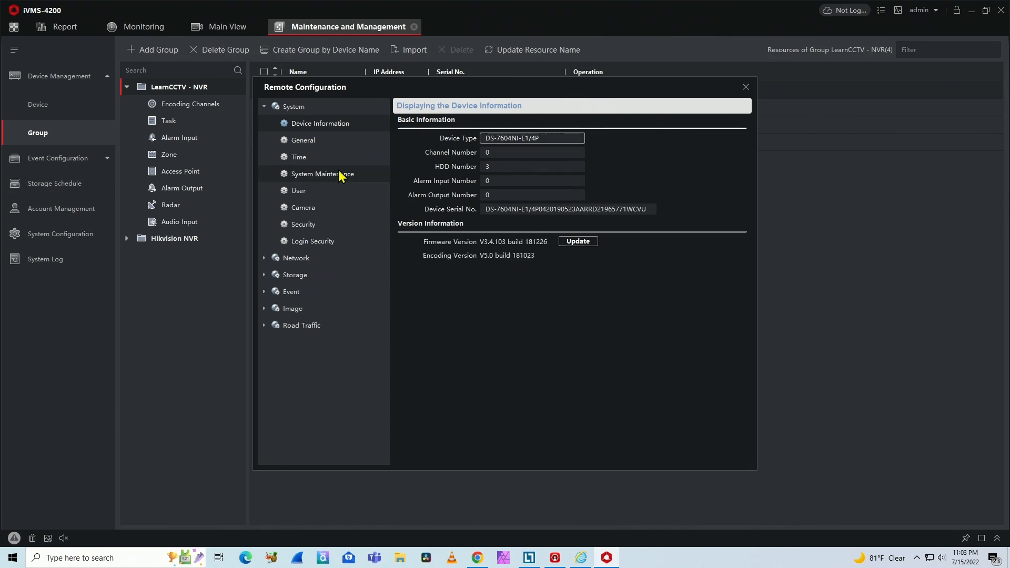
left_click(297, 258)
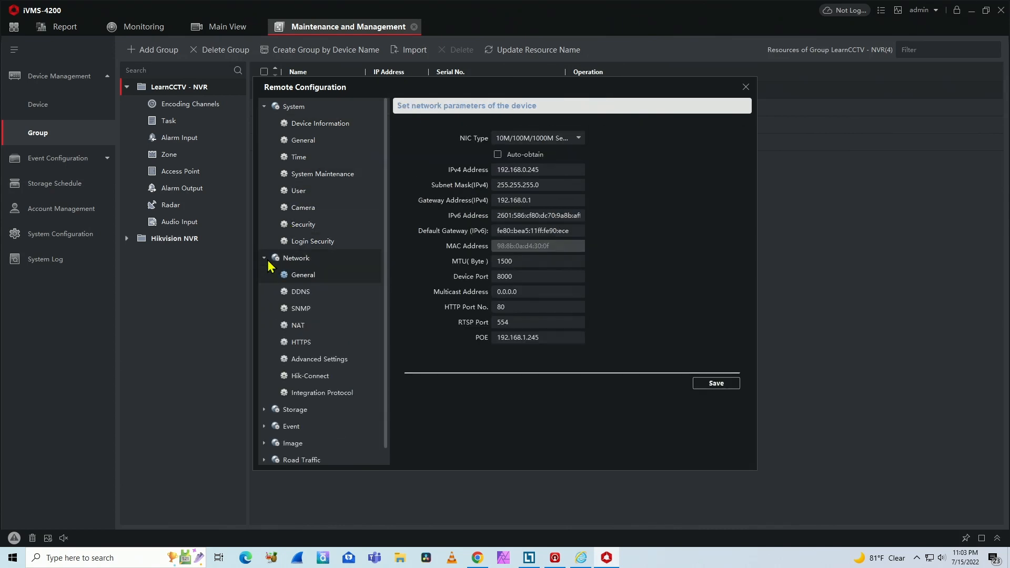
left_click(310, 376)
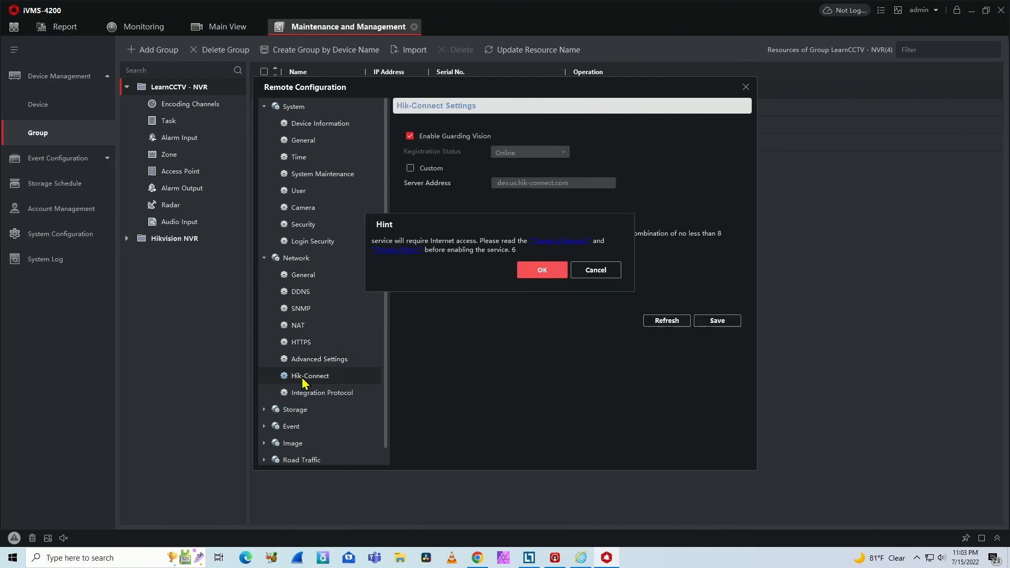
left_click(541, 271)
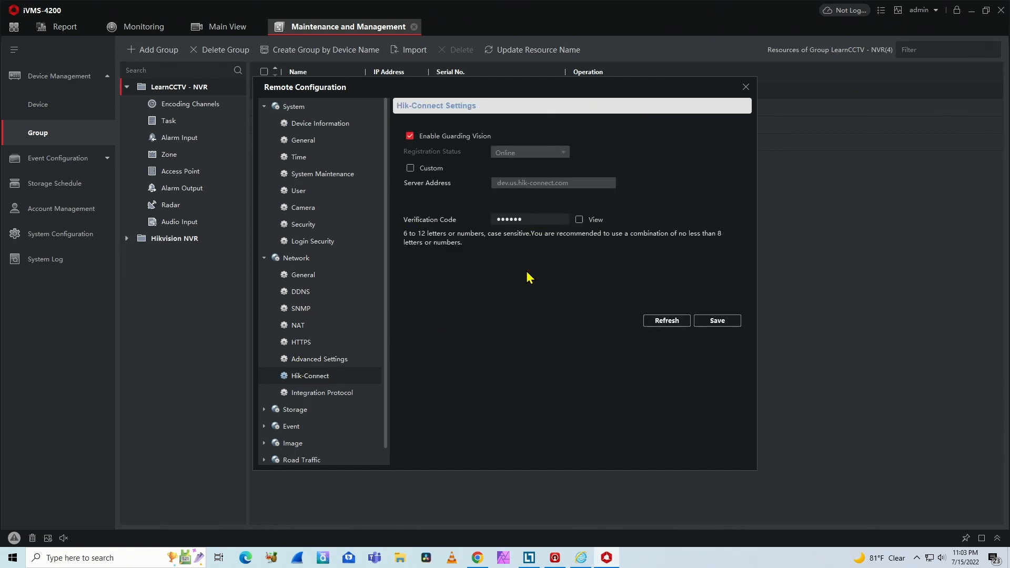
left_click(528, 219)
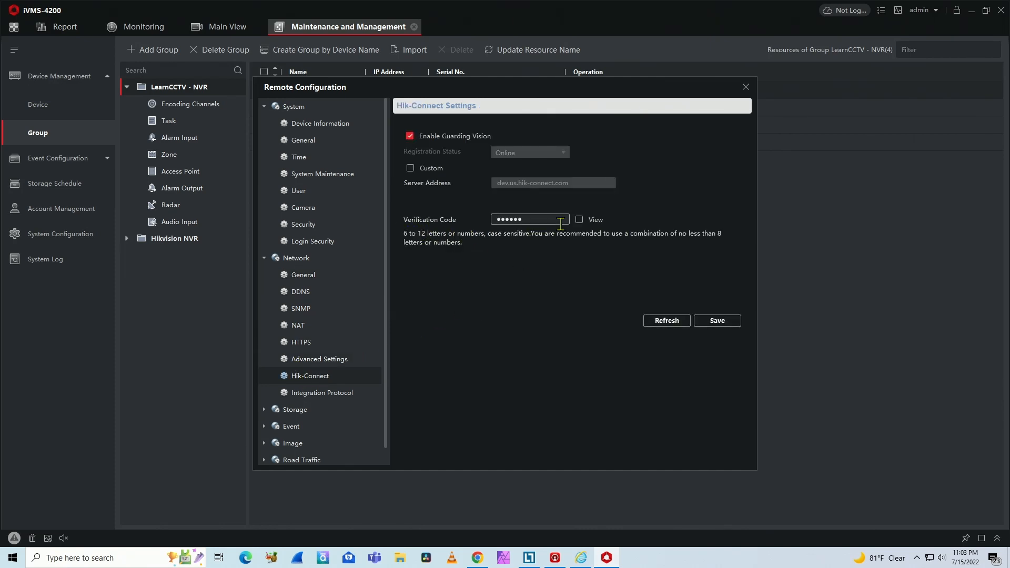
left_click(578, 220)
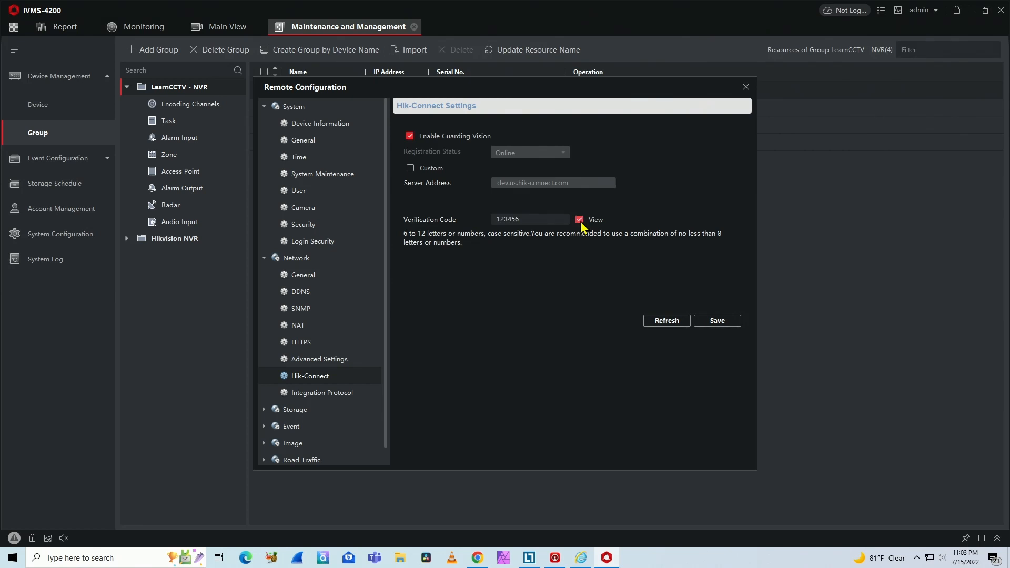
left_click(529, 219)
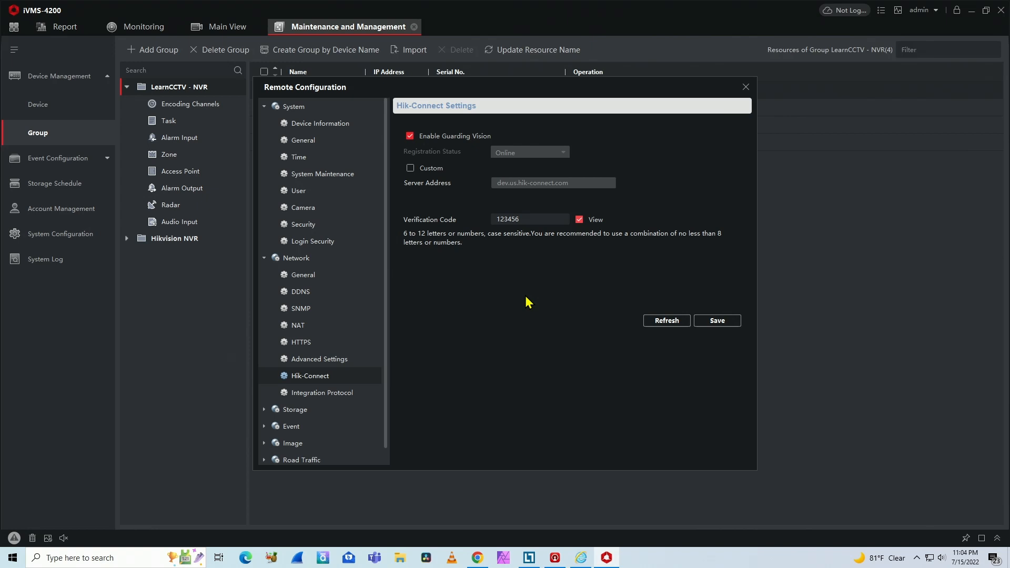
mouse_move(753, 94)
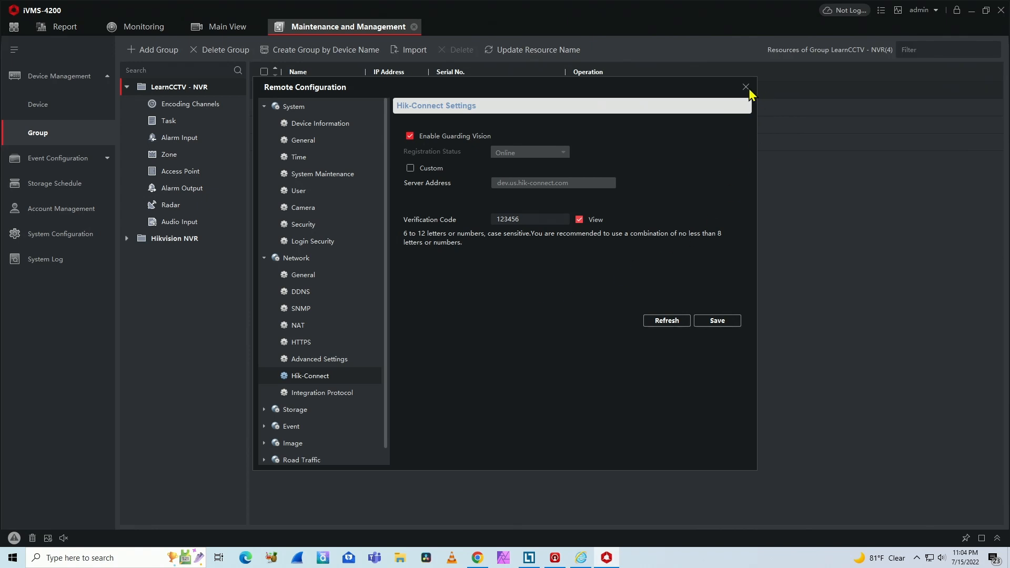
left_click(746, 88)
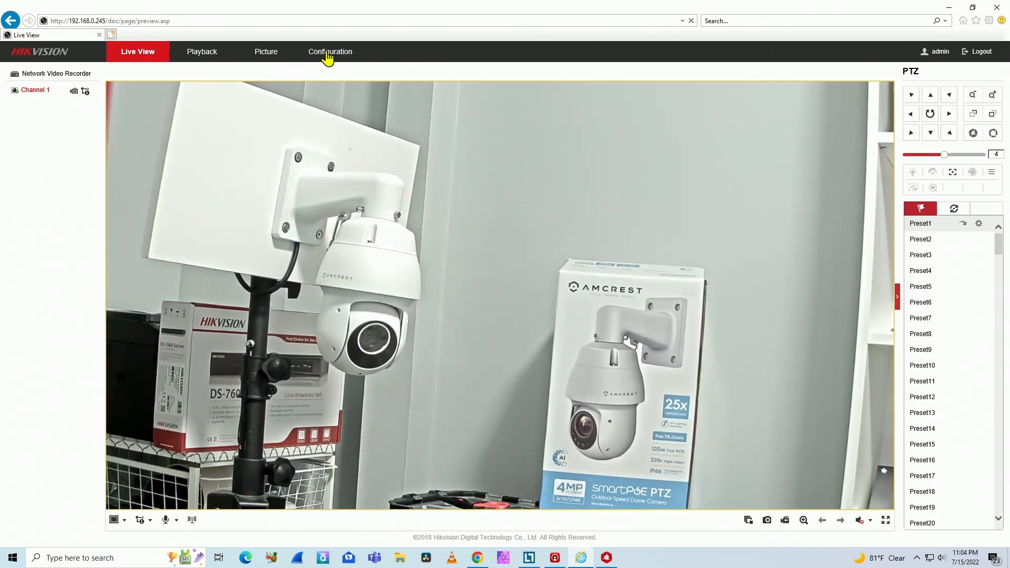
Show the NVR's TCP/IP basic network settings in the Hikvision web Configuration pages.
left_click(329, 52)
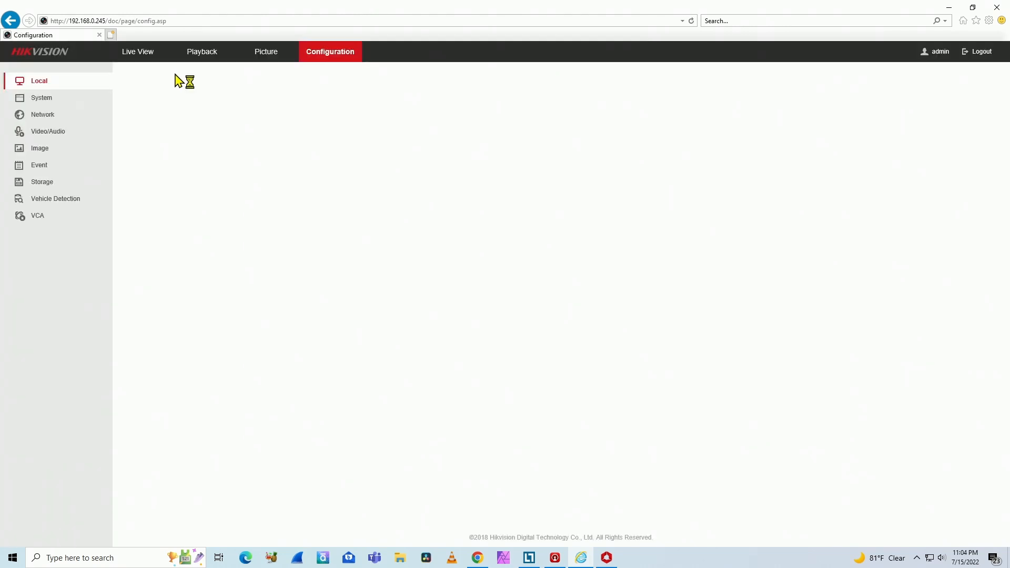
left_click(42, 114)
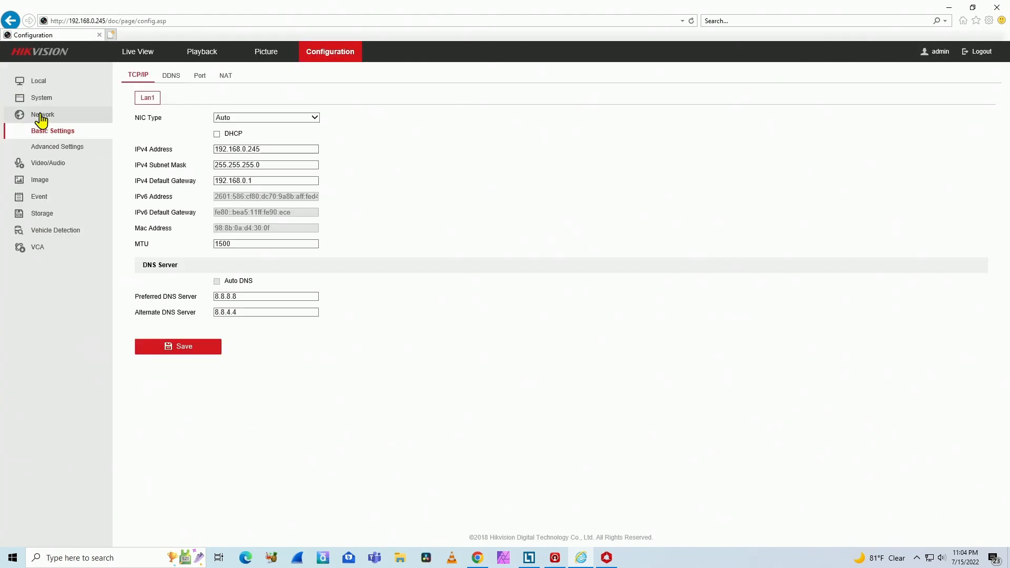
left_click(59, 147)
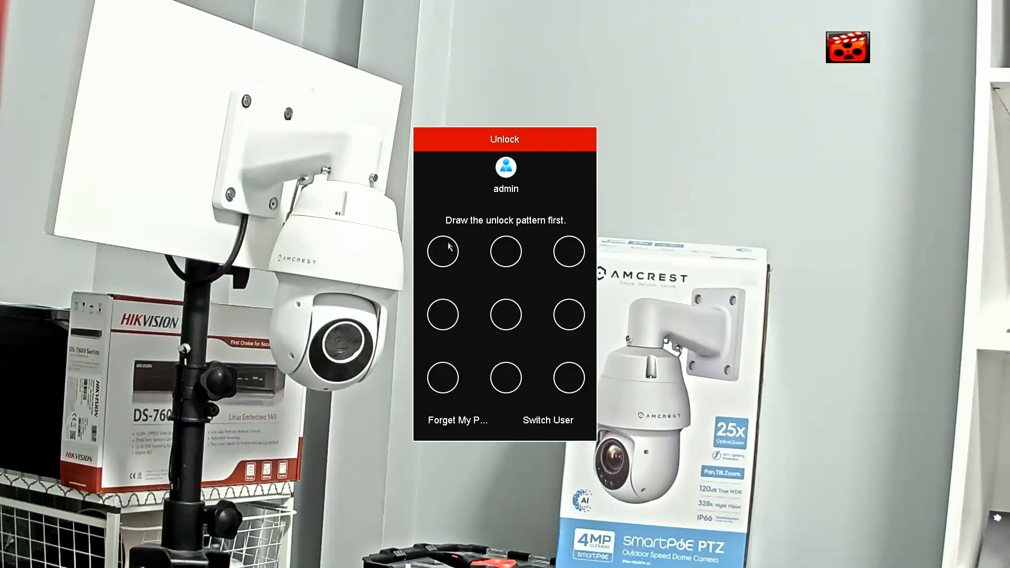
Unlock the recorder with the pattern and reach Network > Platform Access.
left_click_drag(443, 251, 443, 377)
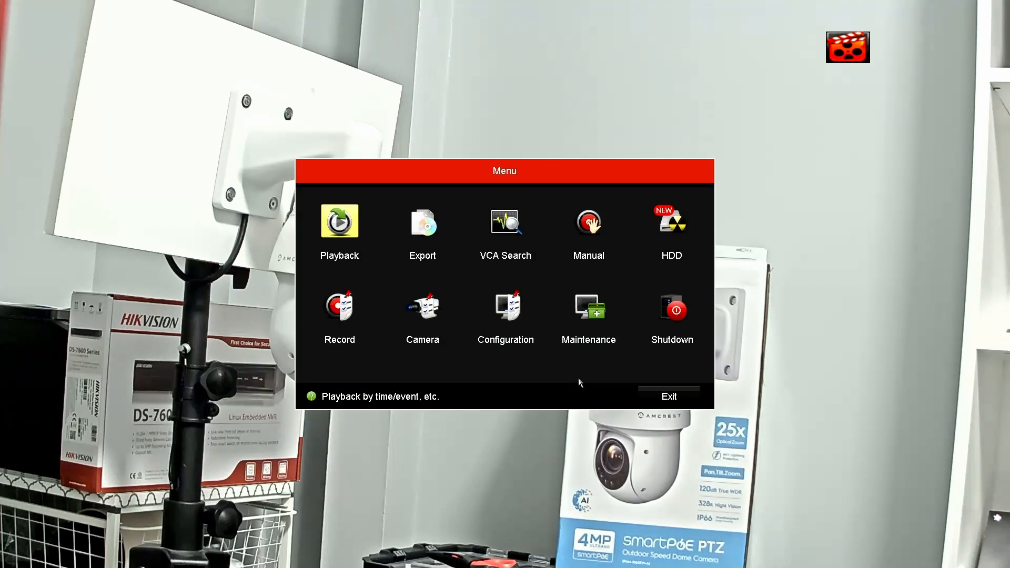
left_click(505, 312)
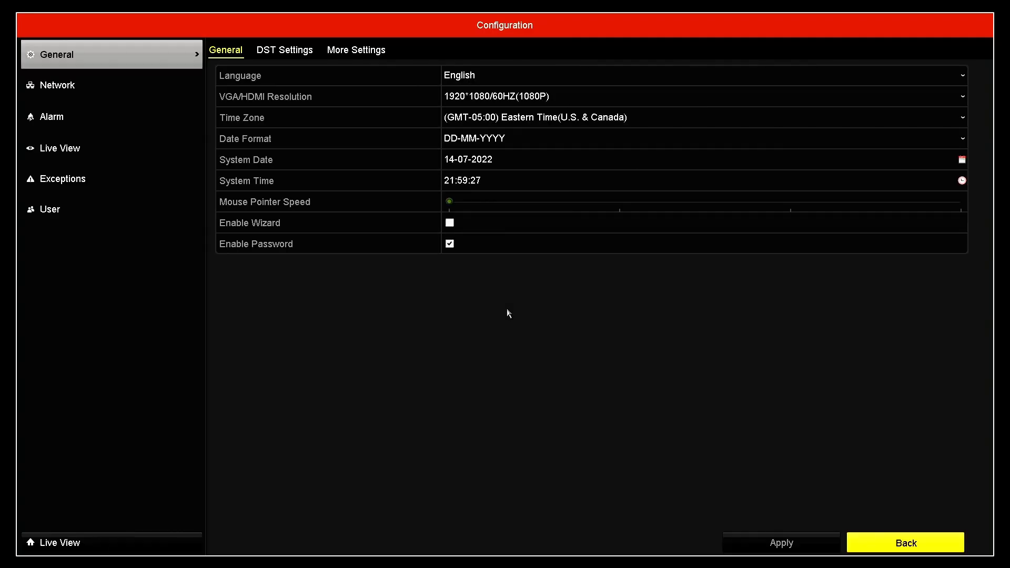
left_click(59, 84)
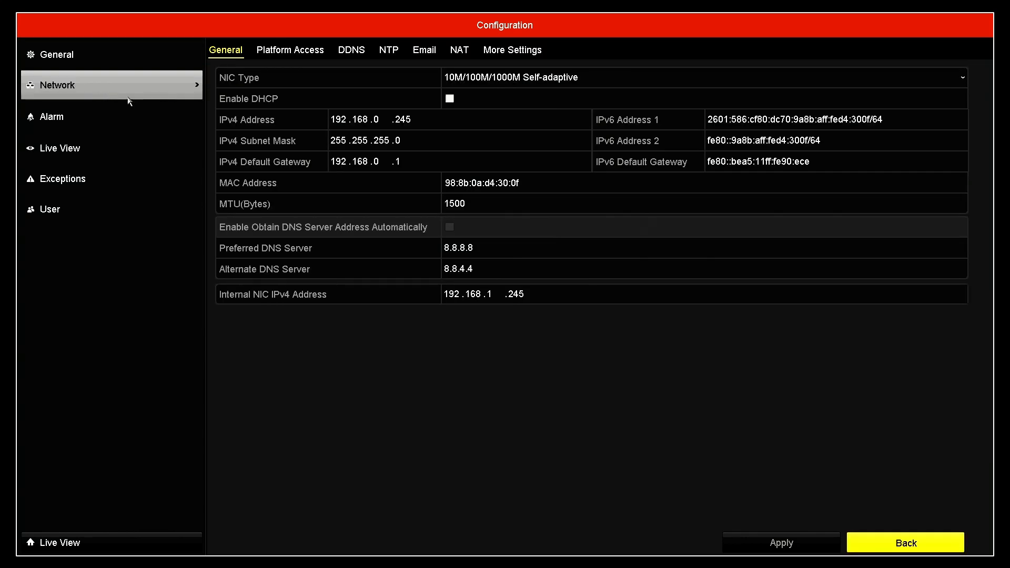
left_click(291, 49)
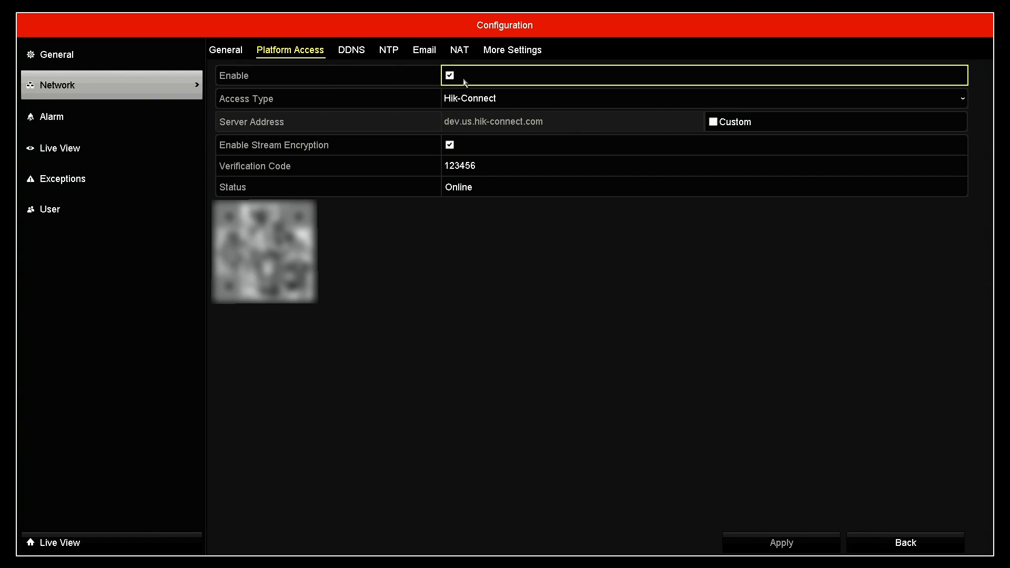
mouse_move(361, 109)
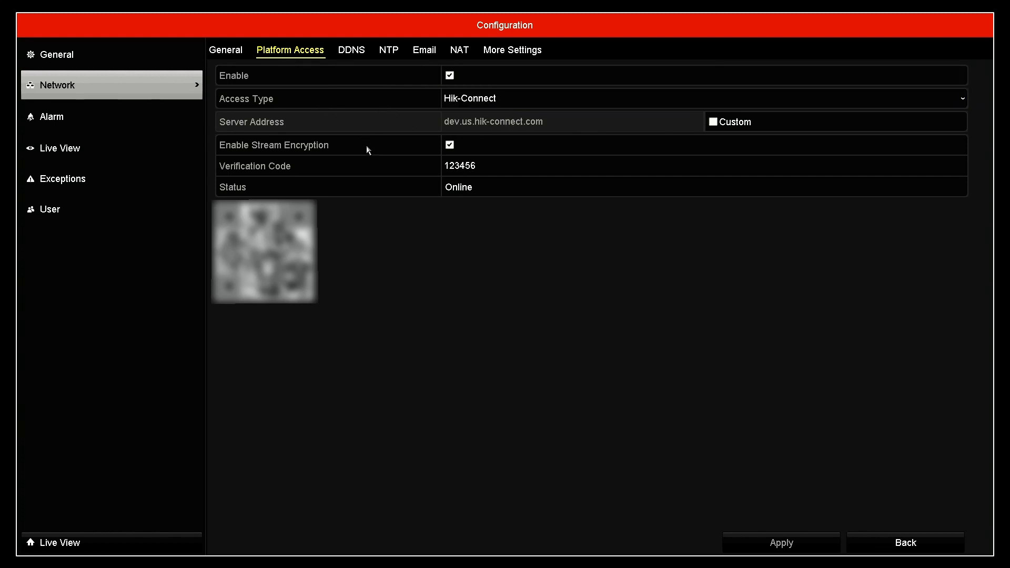
left_click(450, 144)
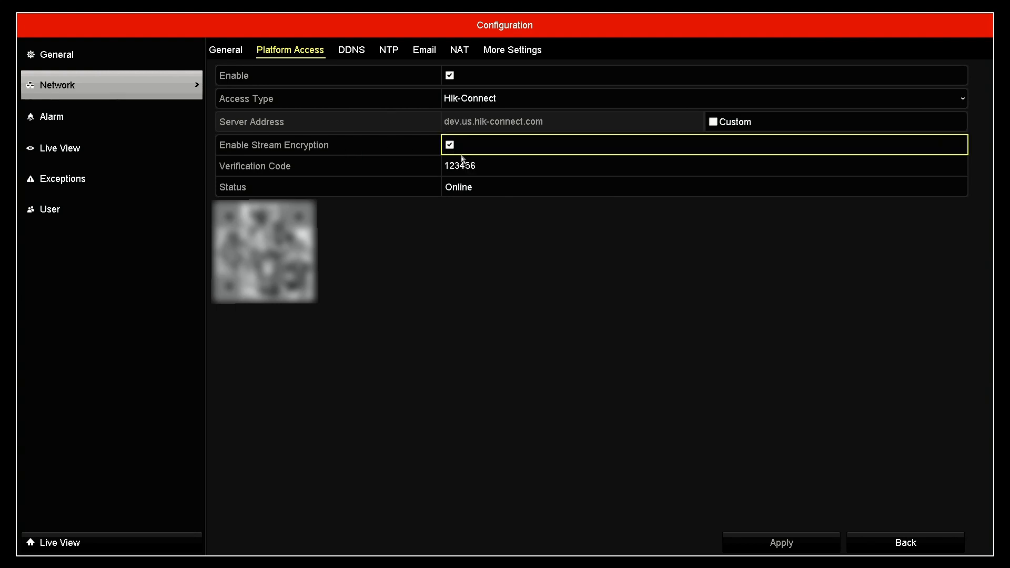
left_click(459, 165)
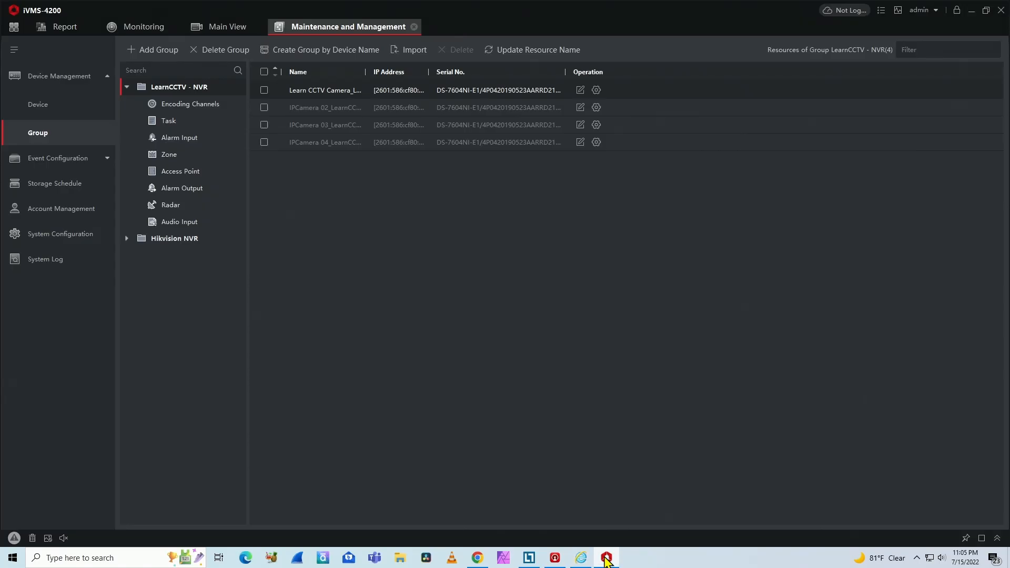
left_click(227, 27)
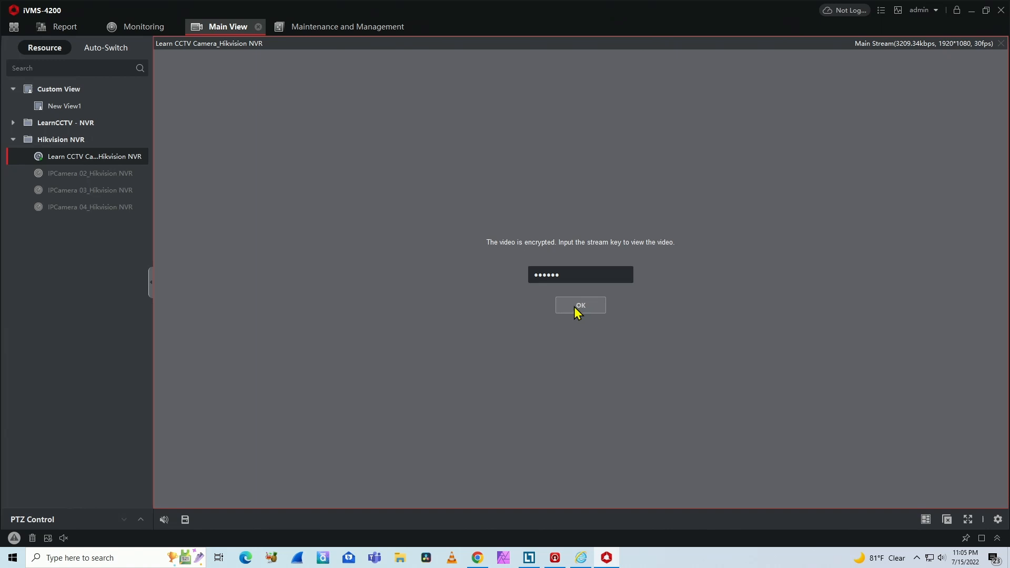
left_click(578, 305)
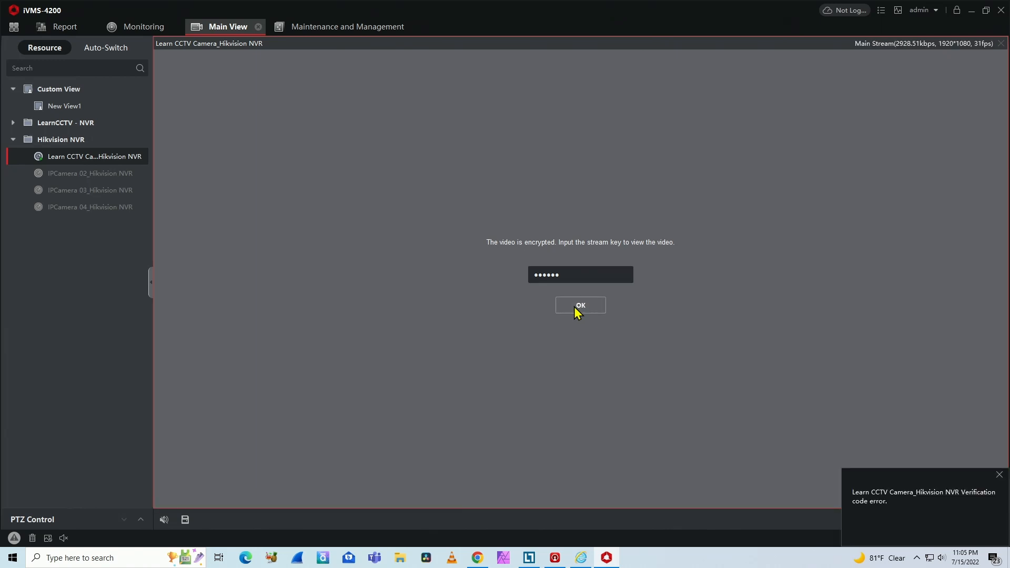
left_click(578, 305)
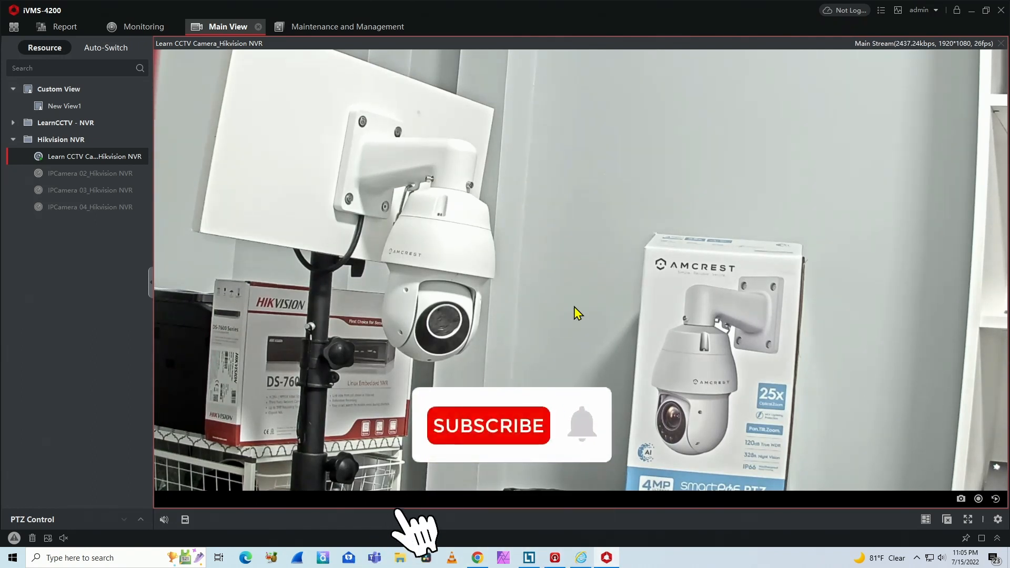
left_click(488, 426)
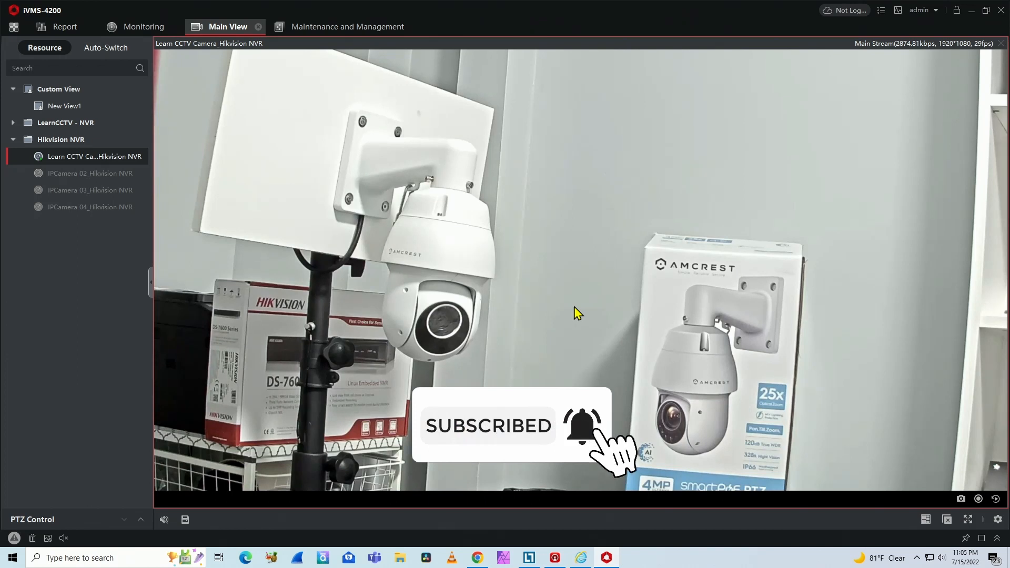